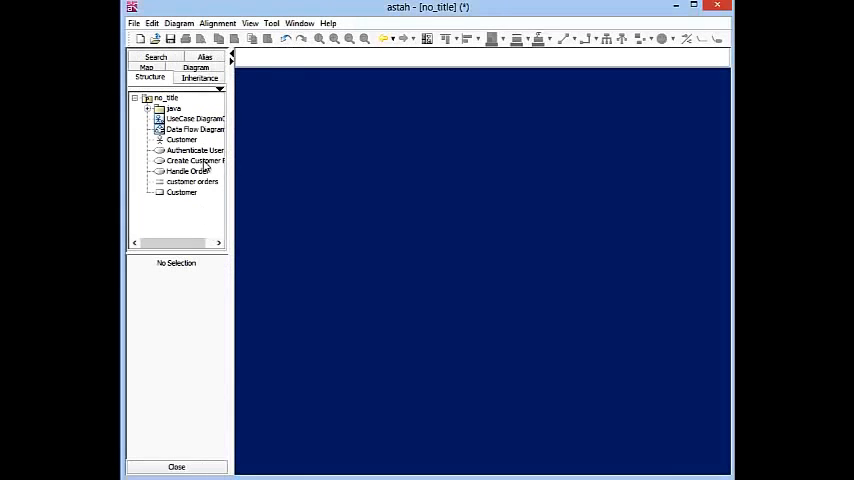
# Step: Create a new ER diagram, ER Diagram1, from the Diagram menu
pyautogui.click(217, 23)
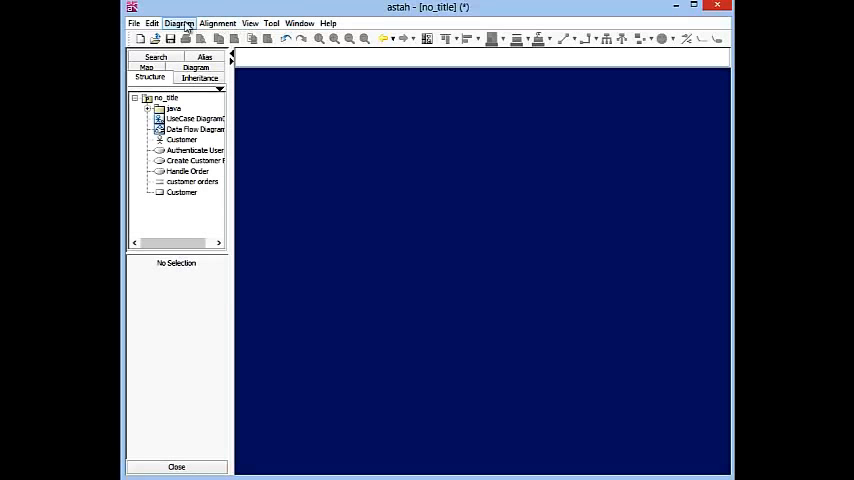
pyautogui.click(179, 23)
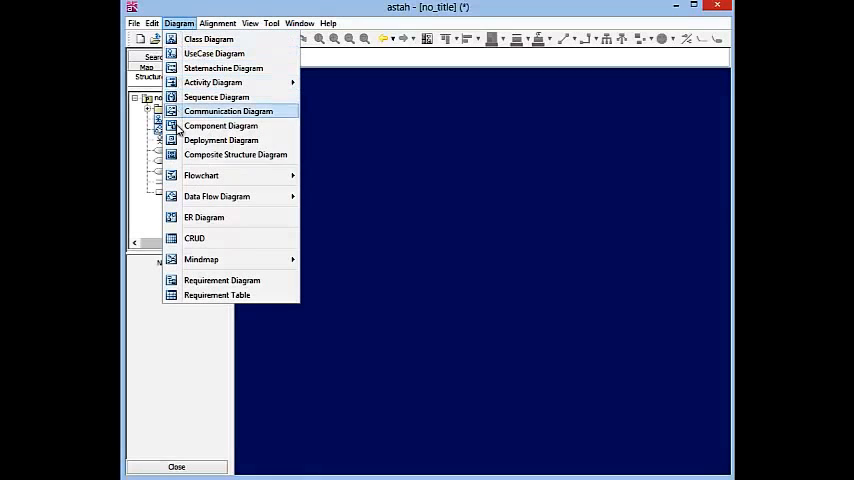
pyautogui.click(204, 217)
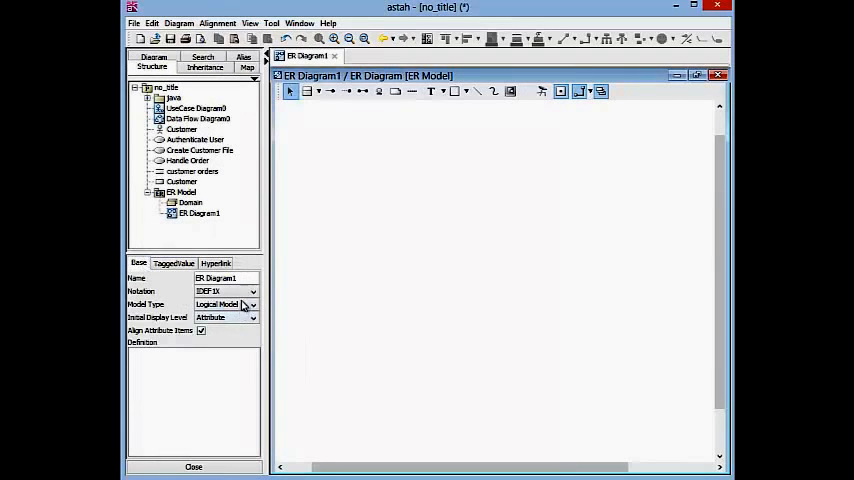
pyautogui.click(252, 304)
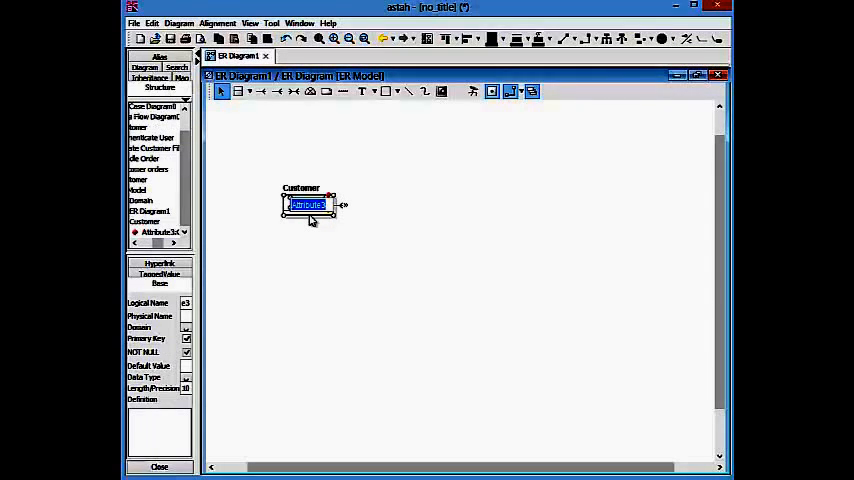
# Step: Name Customer's primary key attribute 'customer_id'
pyautogui.write('customer_id')
pyautogui.write('Order')
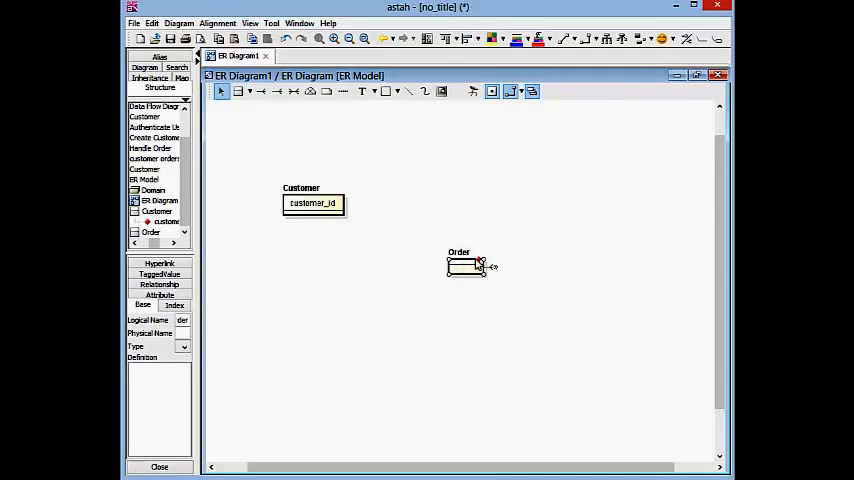
# Step: Rename the Order entity's key attribute to order_no
pyautogui.doubleClick(472, 268)
pyautogui.write('order_no')
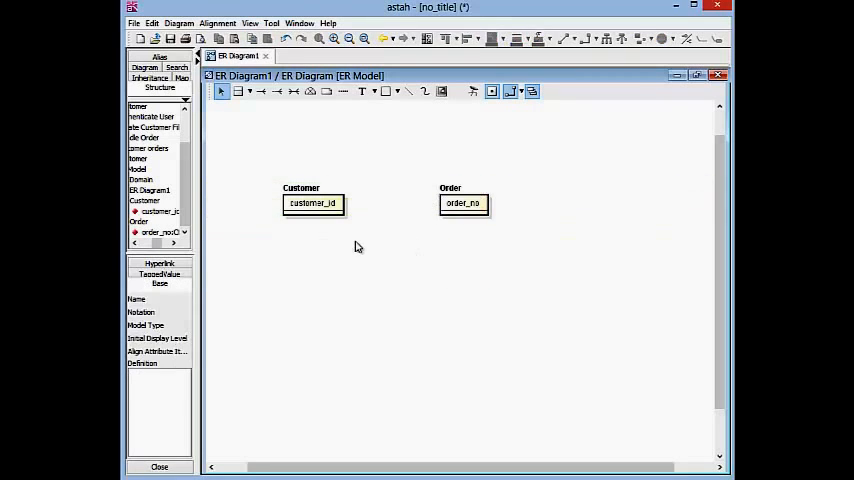
pyautogui.moveTo(385, 203)
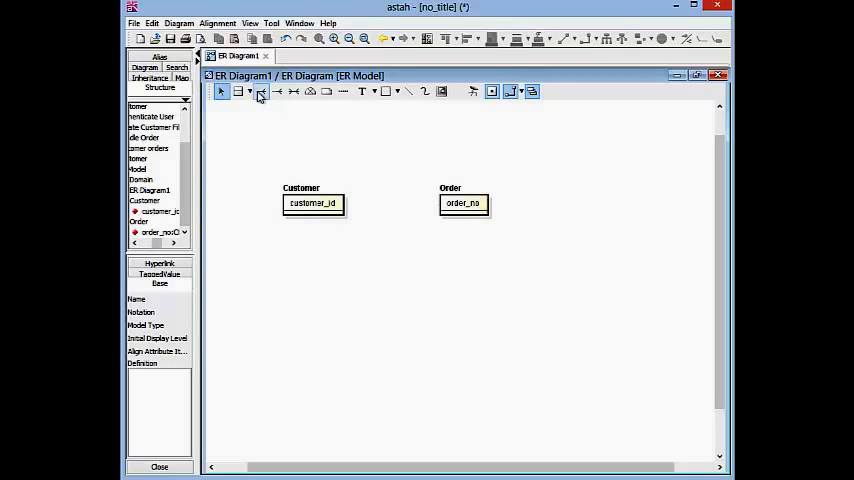
# Step: Draw a relationship from Customer to Order, adding customer_id as Order's foreign key
pyautogui.click(261, 91)
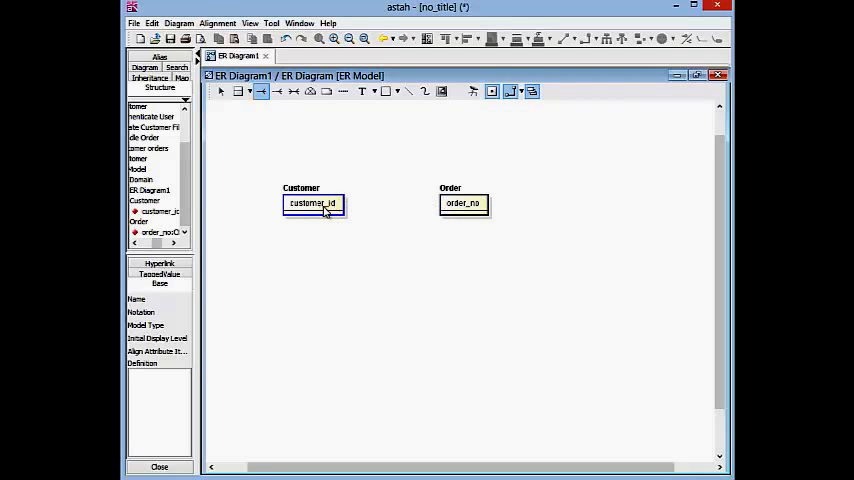
pyautogui.doubleClick(312, 203)
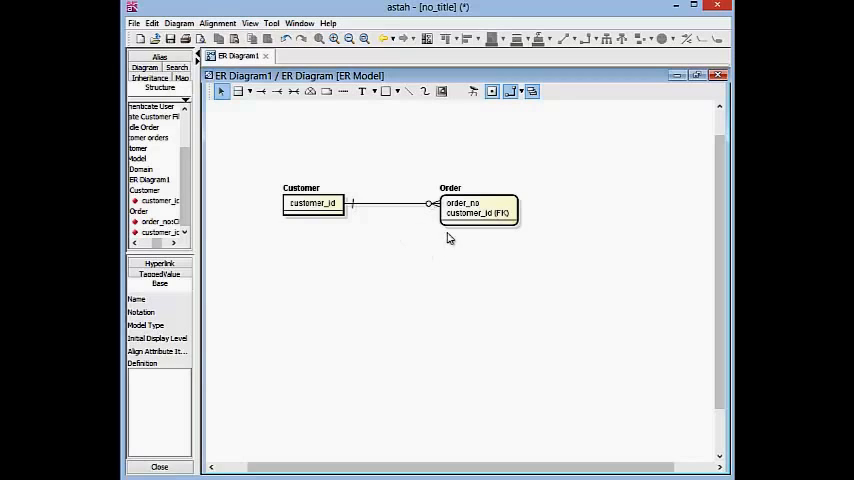
# Step: Set the Customer–Order relationship type to Non-Identifying
pyautogui.click(478, 212)
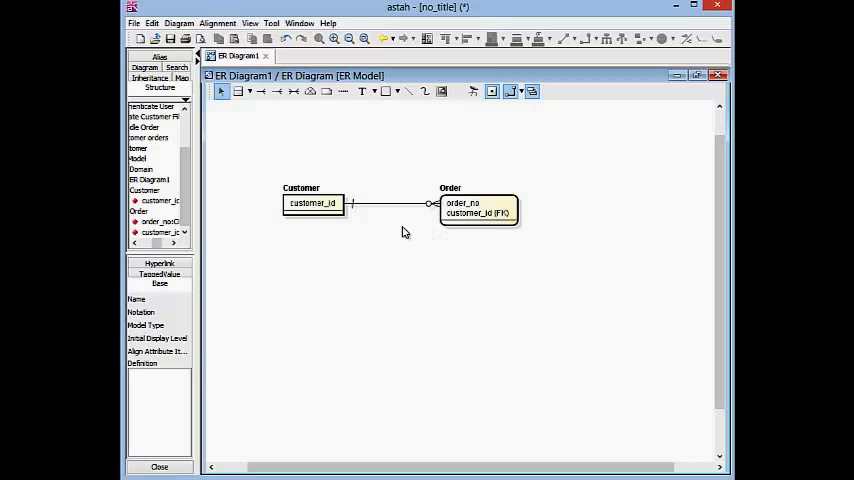
pyautogui.click(478, 208)
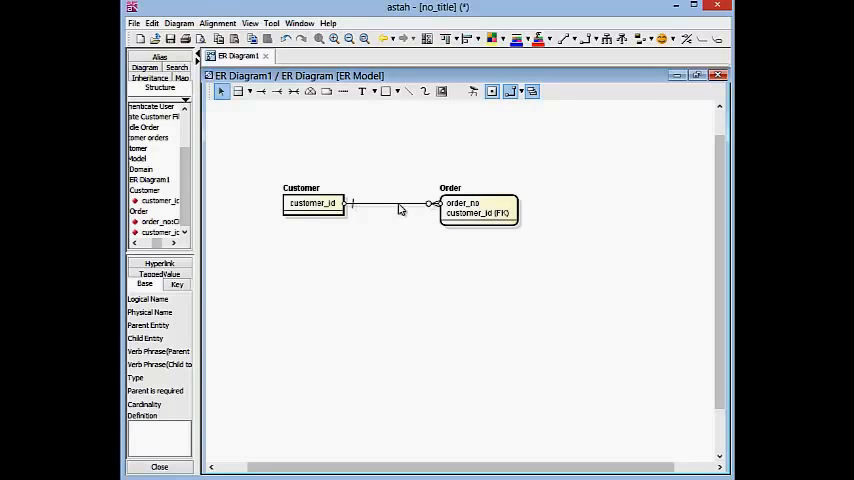
pyautogui.rightClick(385, 205)
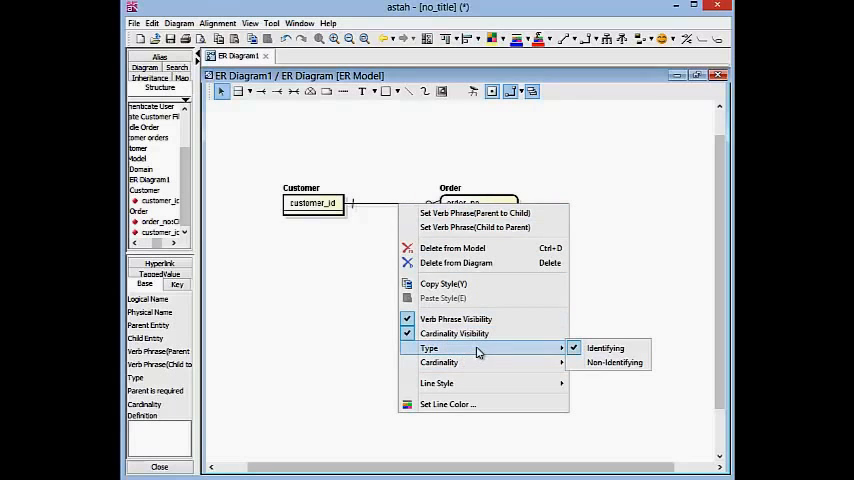
pyautogui.click(605, 348)
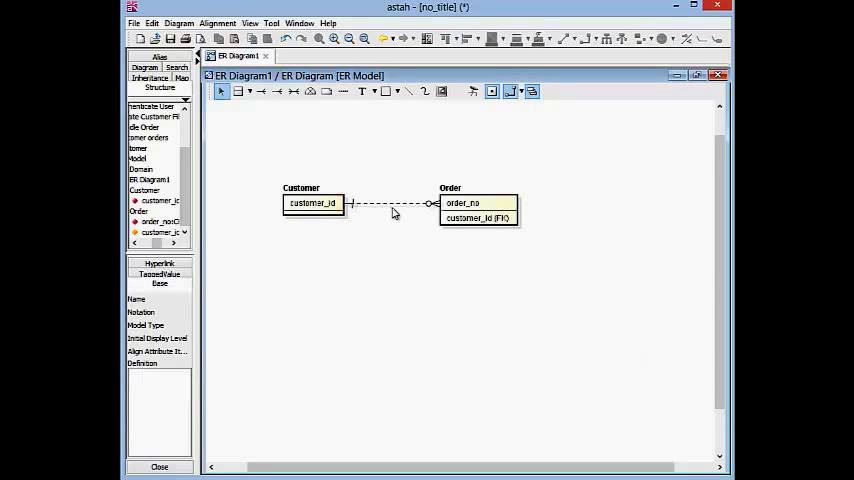
pyautogui.click(478, 217)
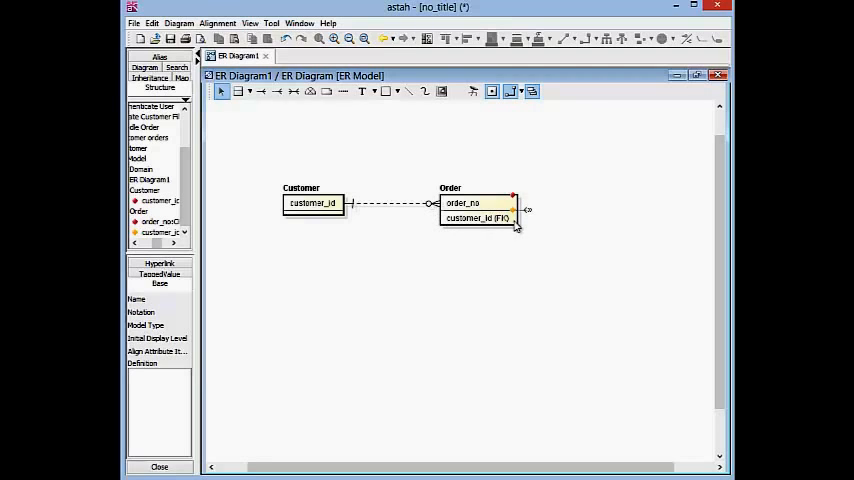
pyautogui.click(395, 302)
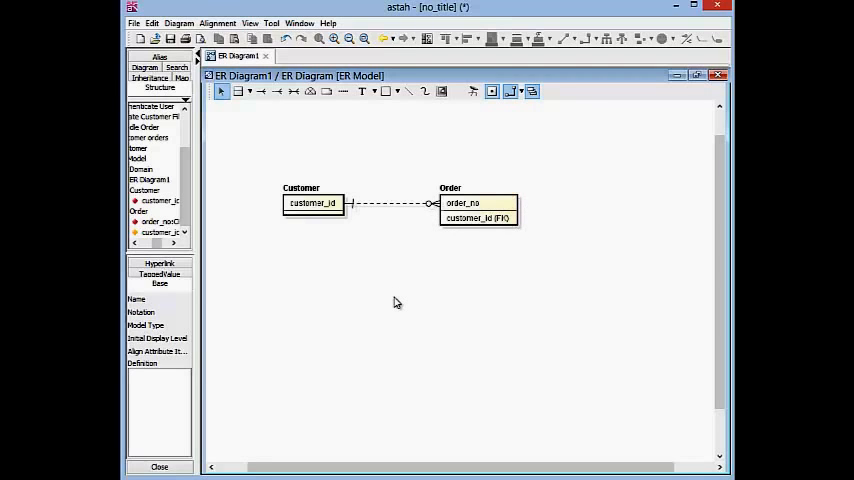
pyautogui.moveTo(382, 282)
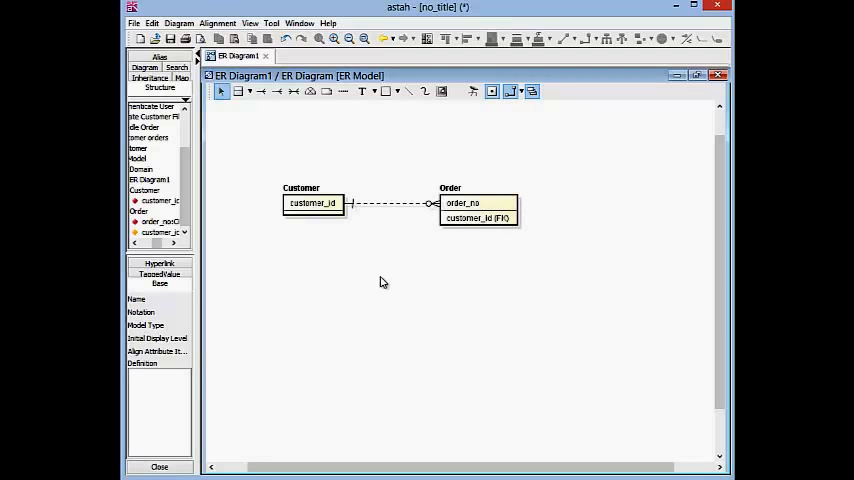